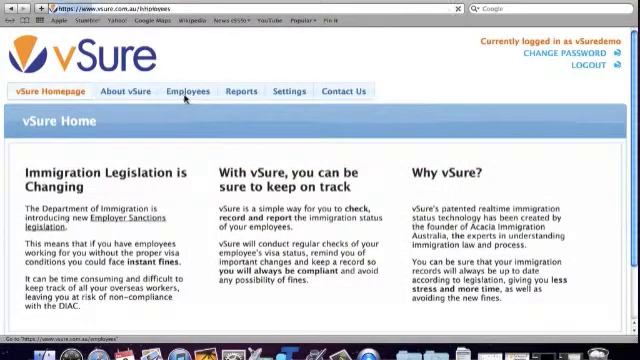
left_click(188, 91)
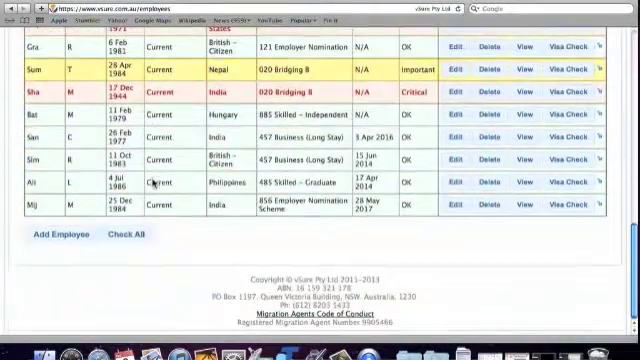
left_click(52, 235)
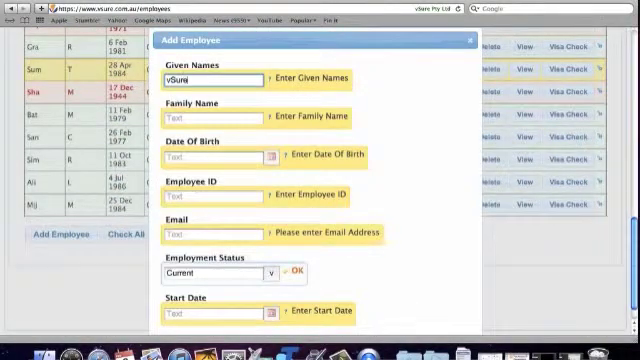
type("Tester")
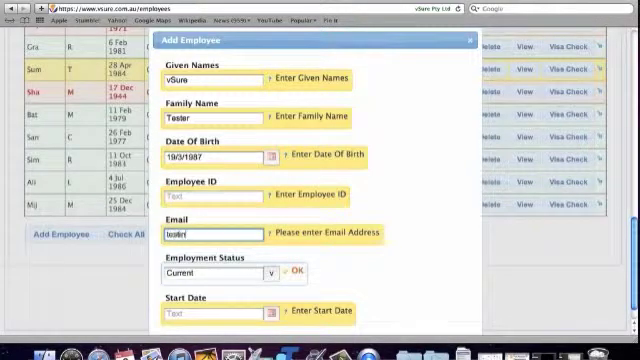
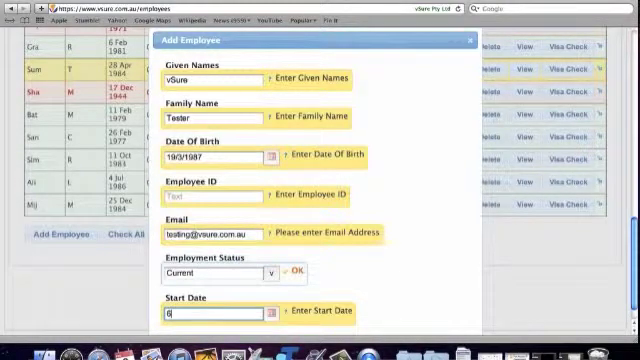
type("/2/12")
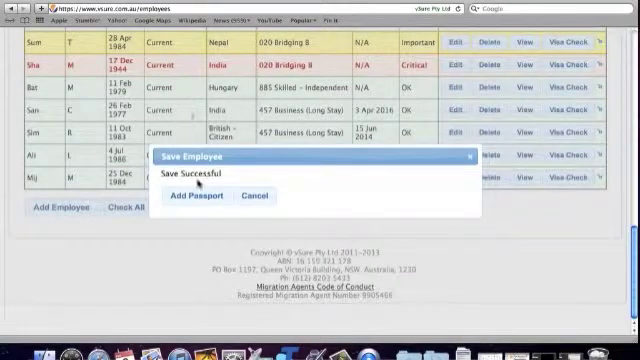
Save a Canada passport T123456789, issued 1/2/2010, expiring 1/2/2020, for vSure Tester.
left_click(194, 196)
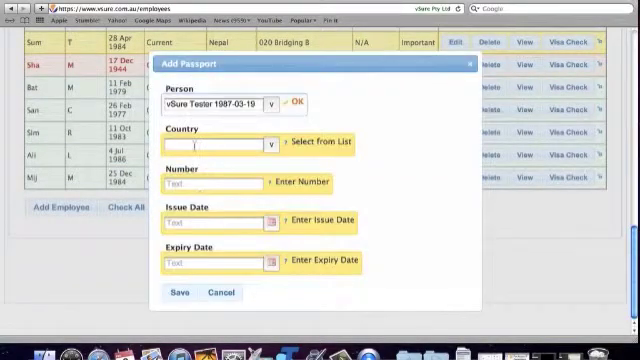
type("canada")
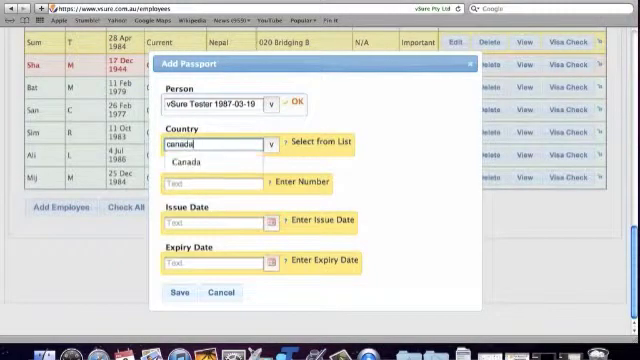
left_click(182, 161)
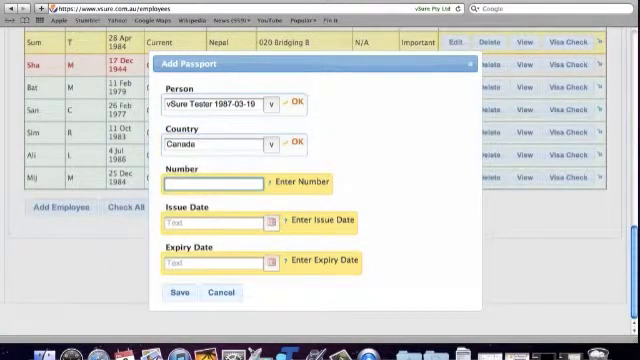
type("T")
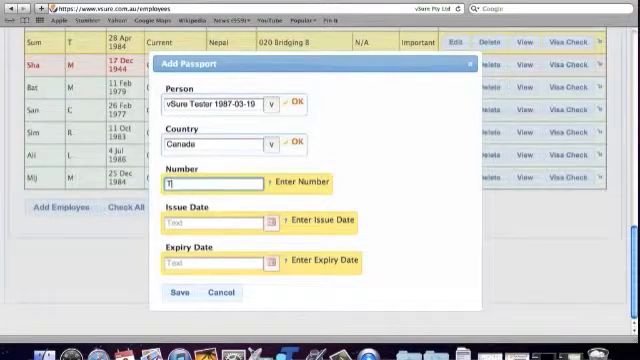
type("123456789")
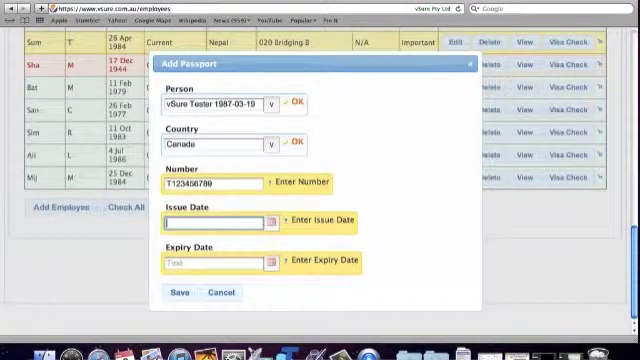
type("1/2/2011")
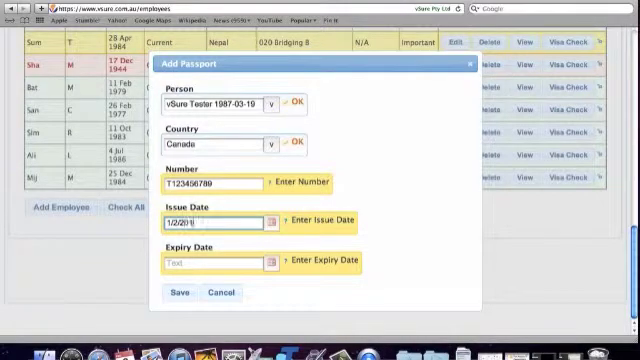
type("1/2/")
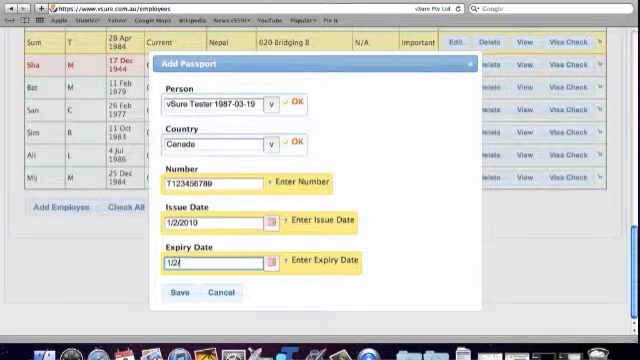
type("2020")
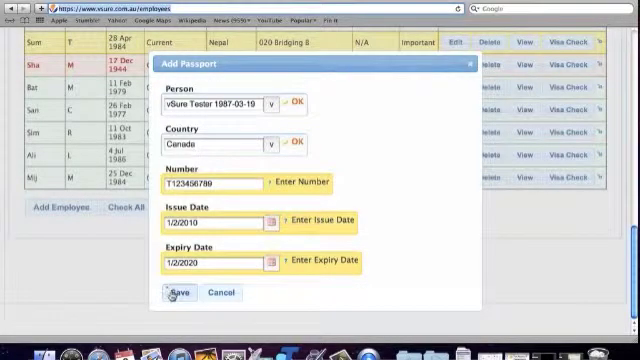
left_click(174, 293)
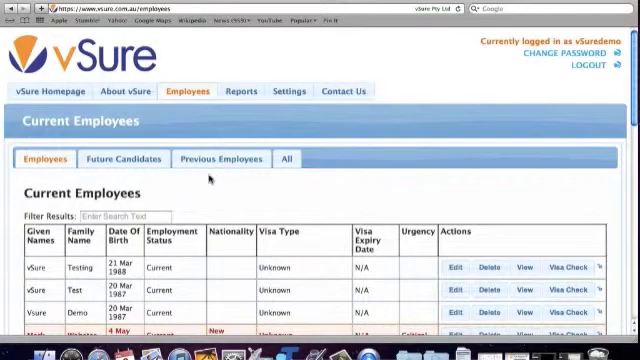
scroll("down", 3)
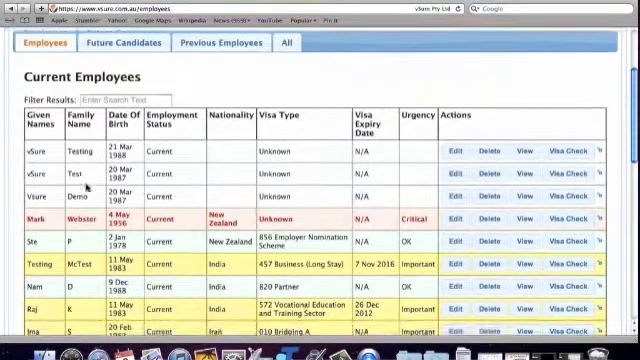
scroll("down", 3)
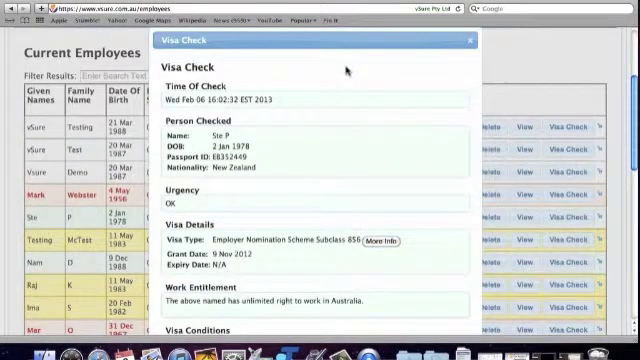
scroll("down", 3)
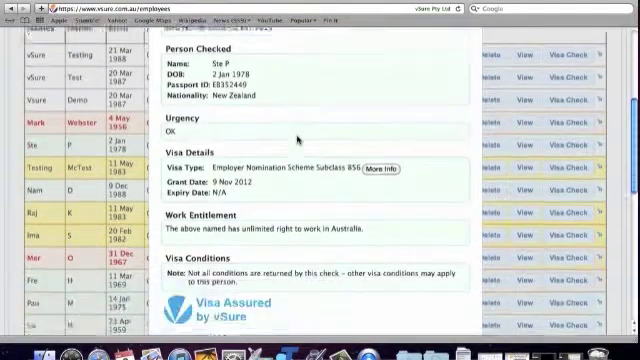
scroll("down", 3)
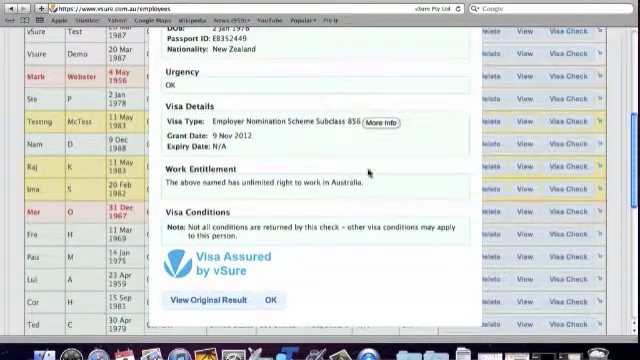
left_click(390, 121)
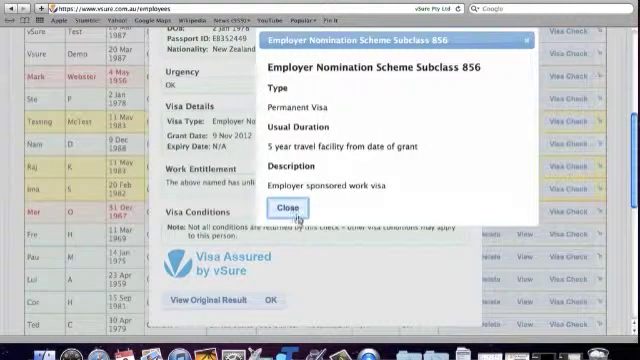
left_click(290, 207)
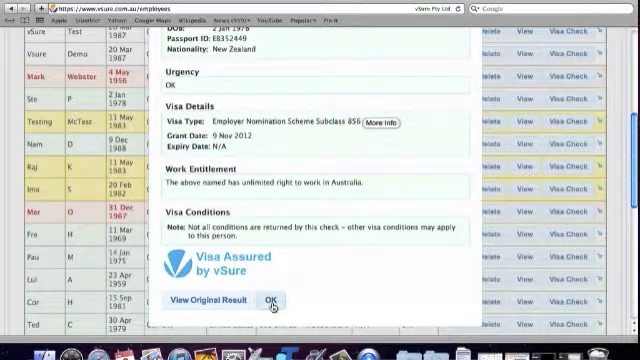
left_click(274, 300)
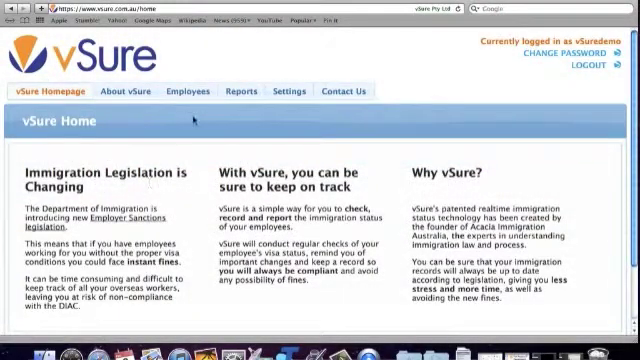
Run the visa check on all current employees and scroll through the checking results.
left_click(185, 91)
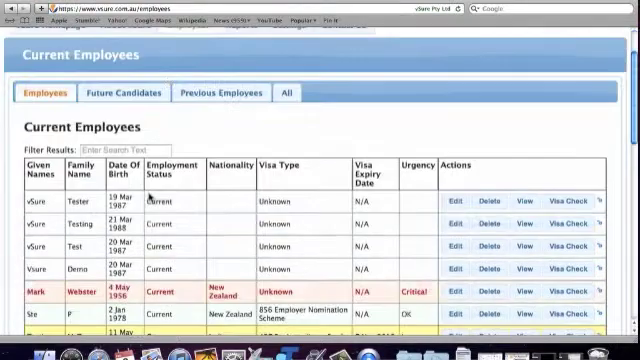
scroll("down", 3)
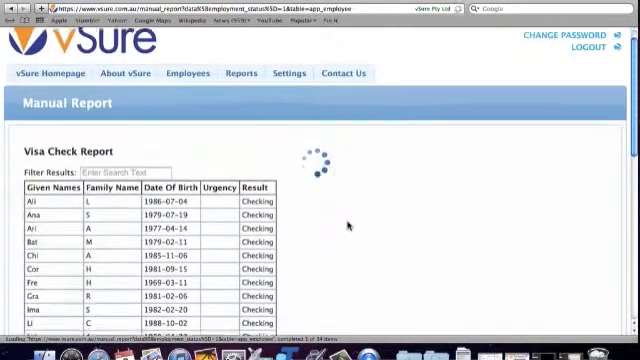
scroll("down", 3)
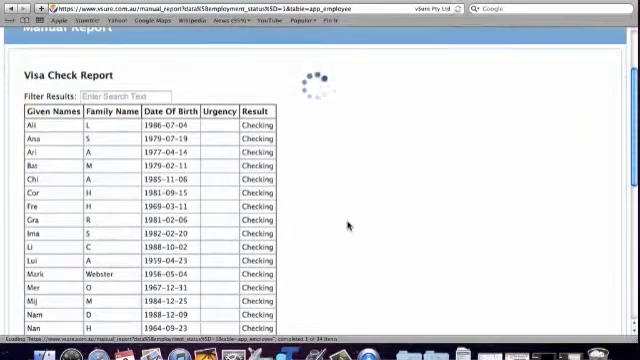
scroll("down", 3)
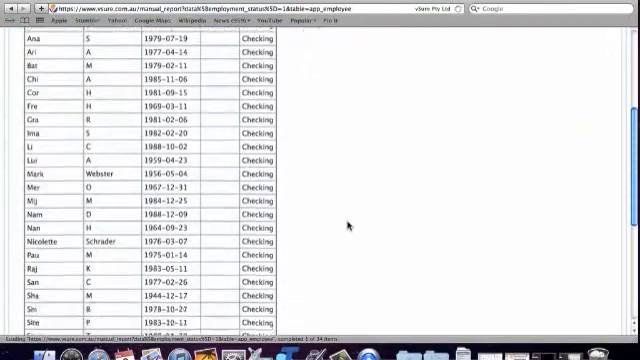
scroll("down", 3)
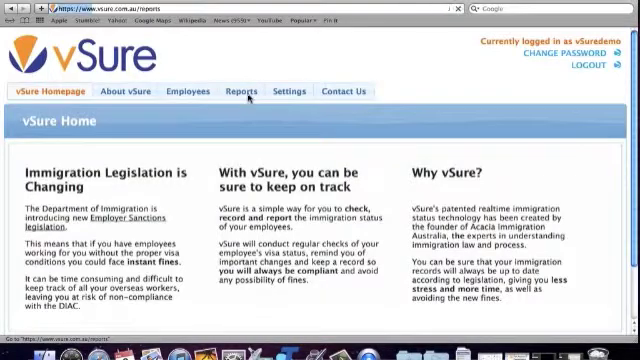
Find and open the 1 Feb 2013 2:07:14 PM report in the Reports list.
left_click(244, 91)
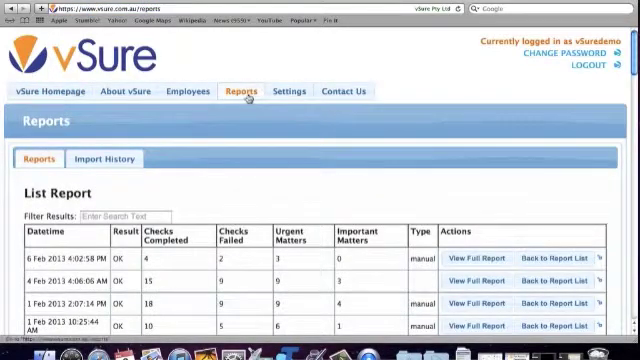
scroll("down", 3)
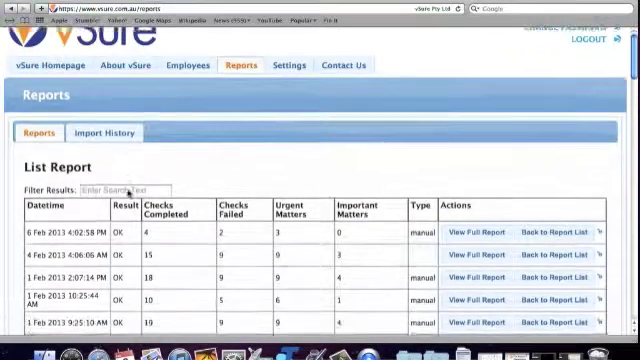
scroll("down", 3)
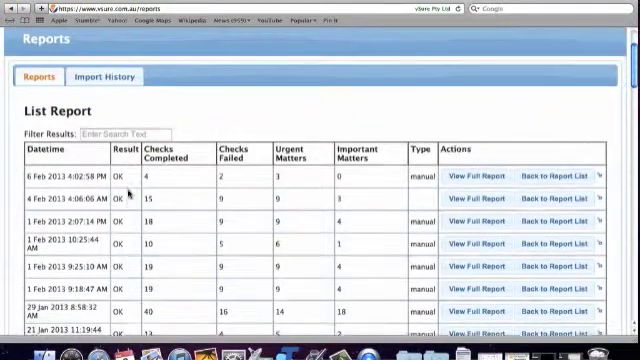
scroll("down", 3)
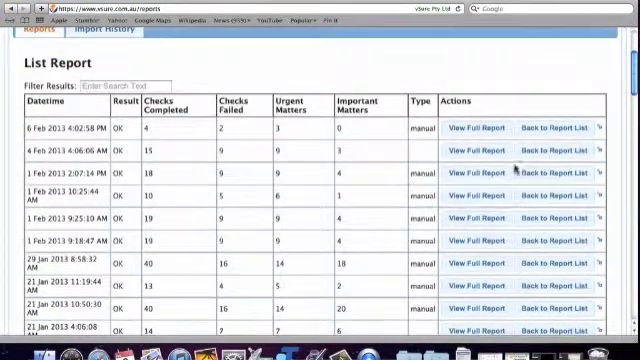
left_click(474, 172)
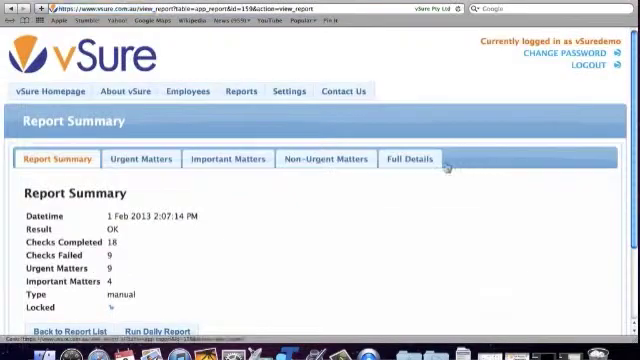
Review the report's Full Details, scrolling through urgent, important and OK visa results.
left_click(408, 159)
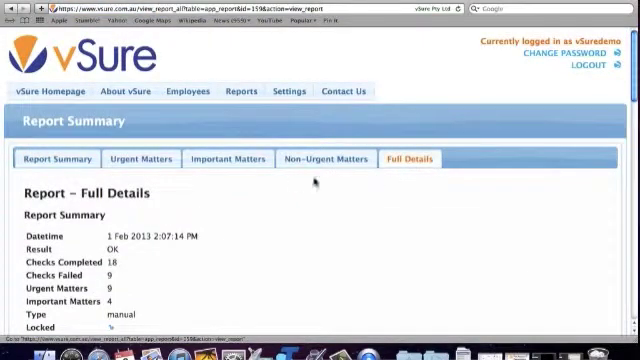
scroll("down", 3)
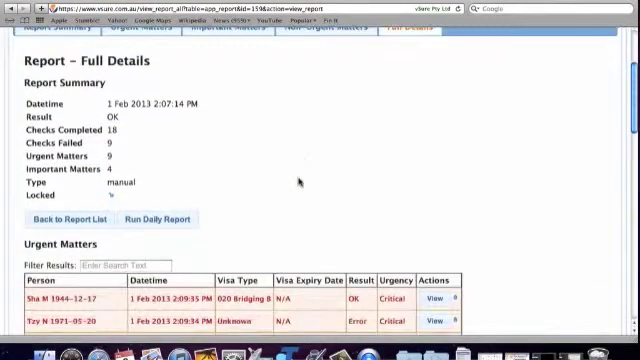
scroll("down", 3)
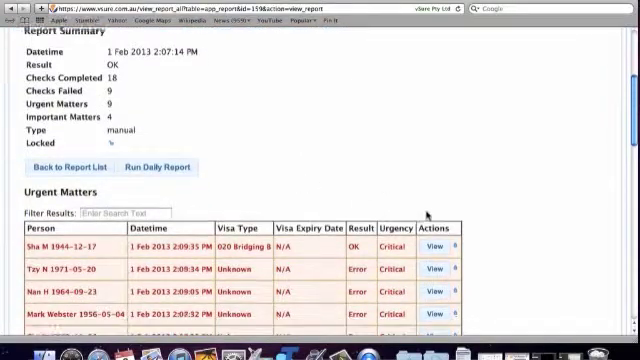
scroll("down", 3)
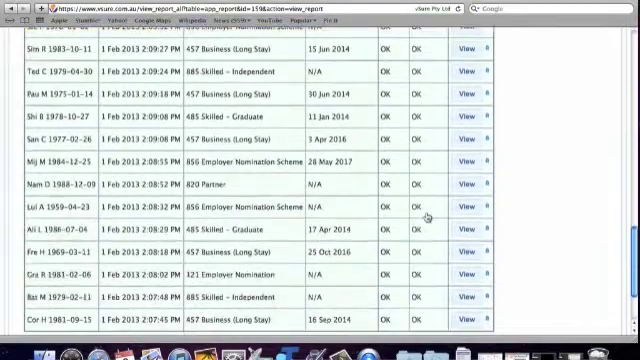
scroll("down", 3)
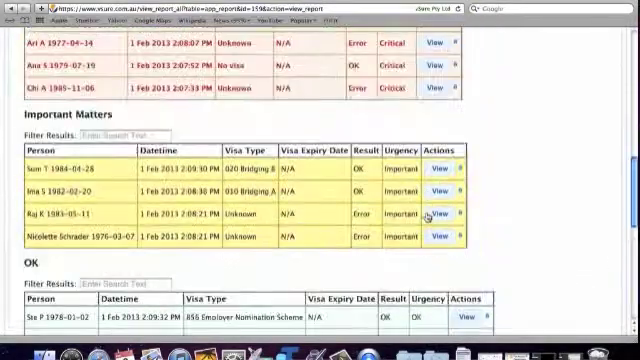
scroll("up", 3)
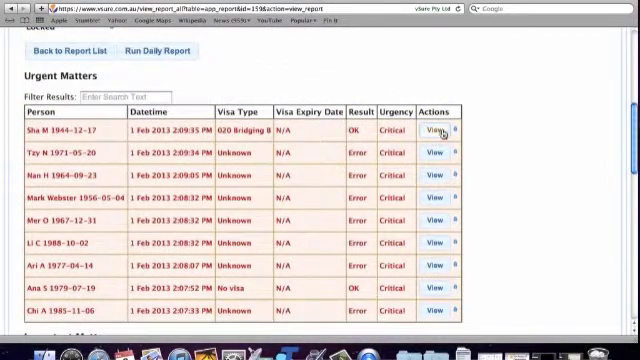
left_click(433, 131)
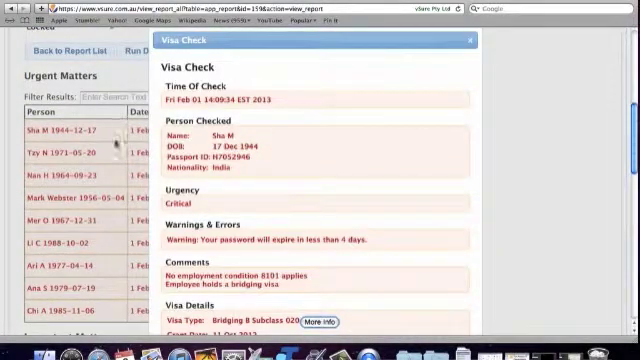
scroll("down", 3)
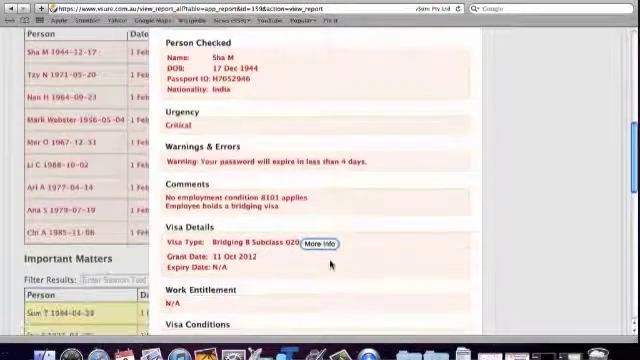
left_click(327, 243)
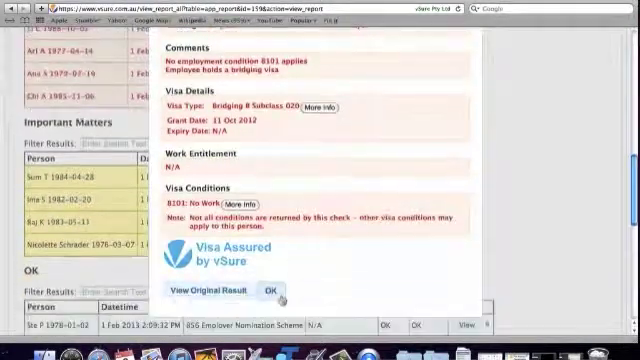
left_click(273, 291)
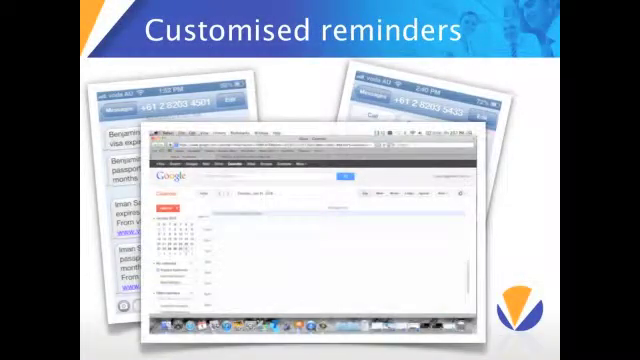